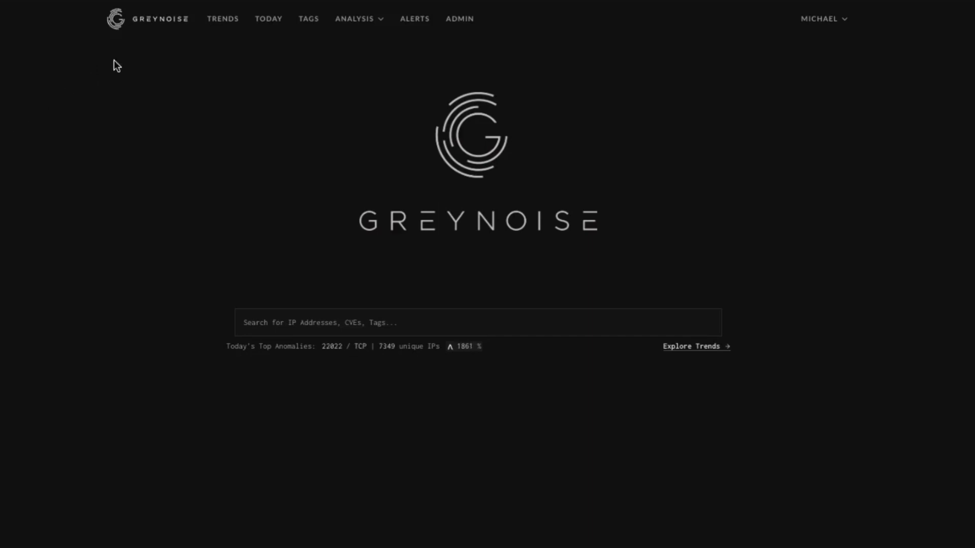
# Step: Open the Tag Trends page showing trending tags like Mirai and SSH Bruteforcer
pyautogui.click(222, 19)
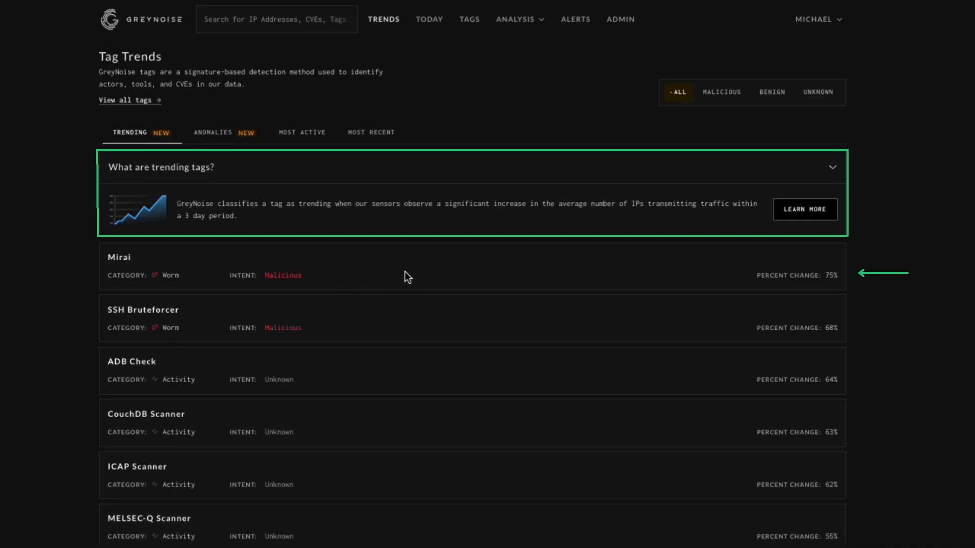
pyautogui.click(119, 257)
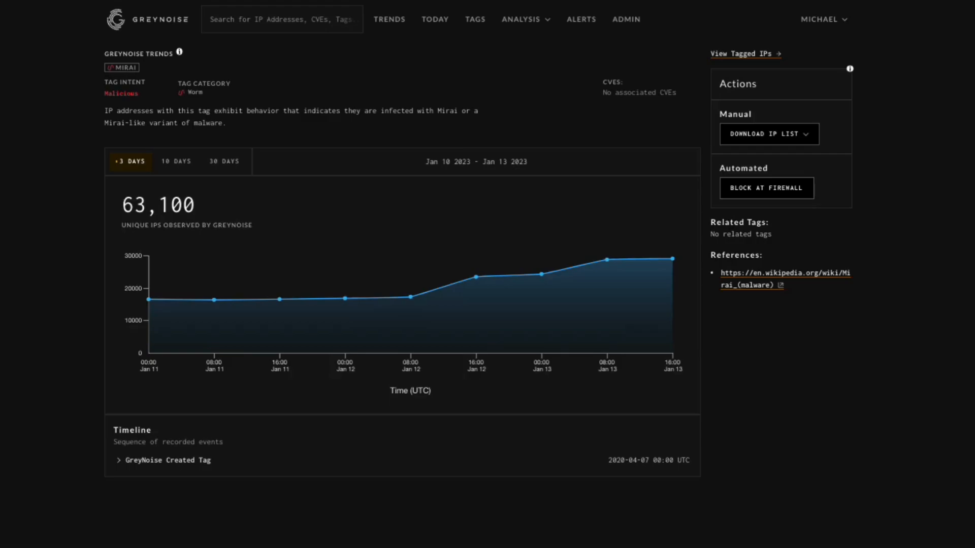
pyautogui.moveTo(287, 305)
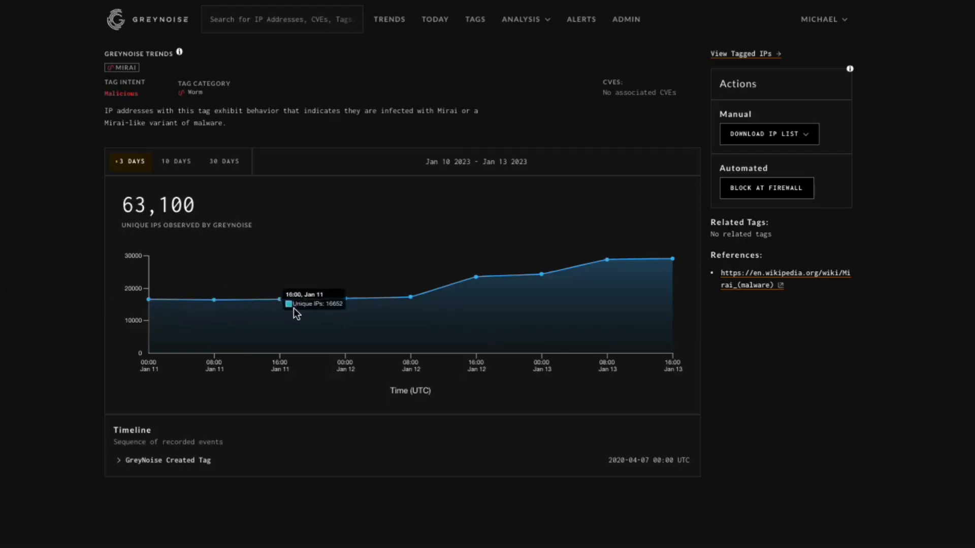
pyautogui.moveTo(552, 225)
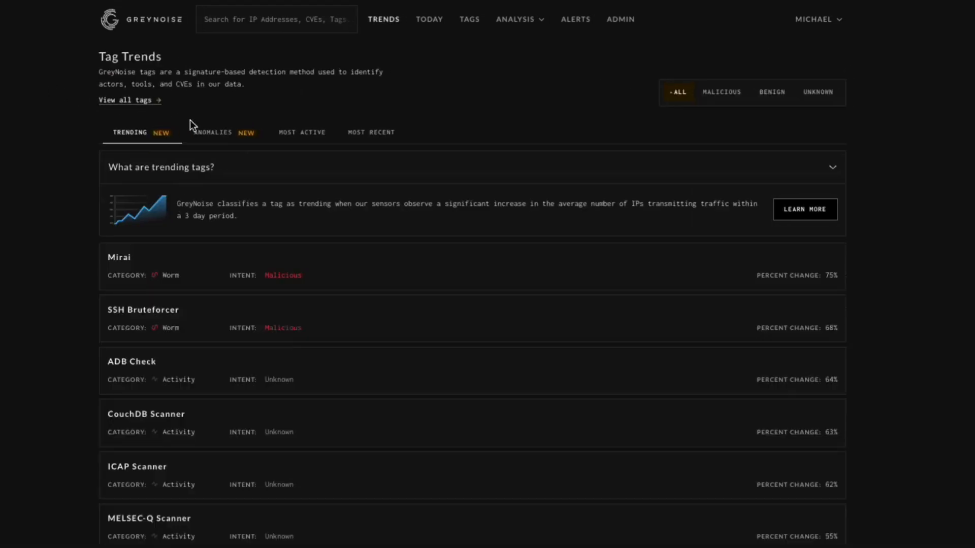
# Step: Show the Anomalies tab, led by Chromecast Scanner at score 54.71
pyautogui.click(214, 132)
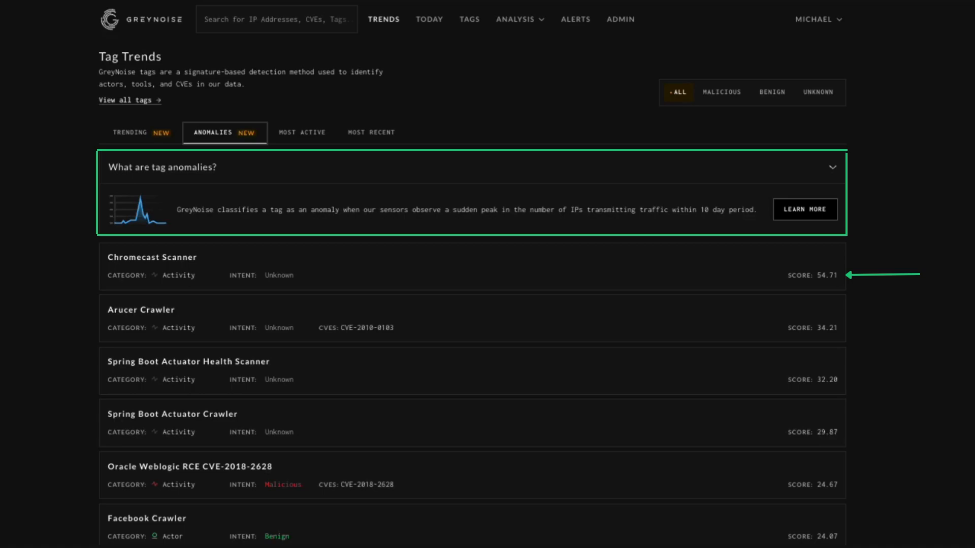
# Step: Open the Chromecast Scanner tag page with its 426 unique IPs over ten days
pyautogui.click(152, 257)
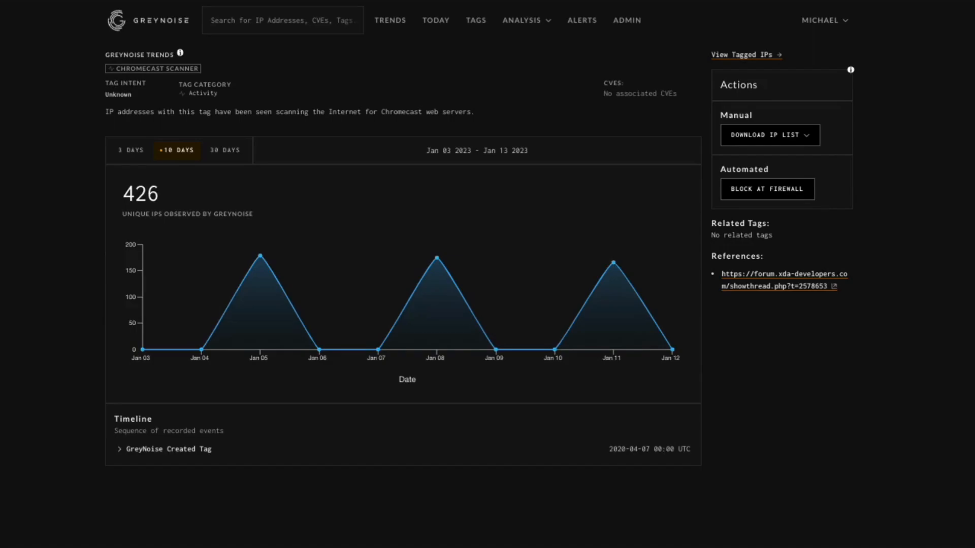
pyautogui.moveTo(242, 328)
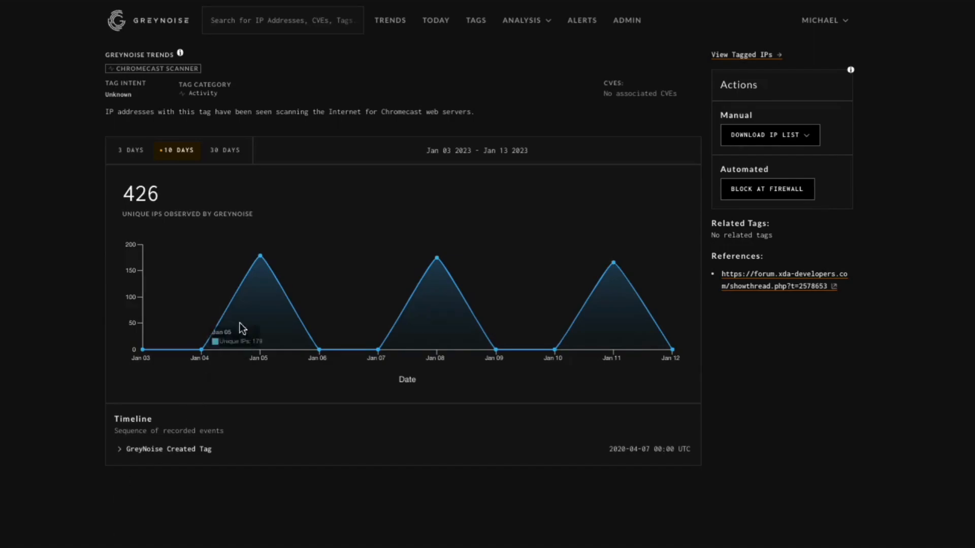
pyautogui.moveTo(437, 272)
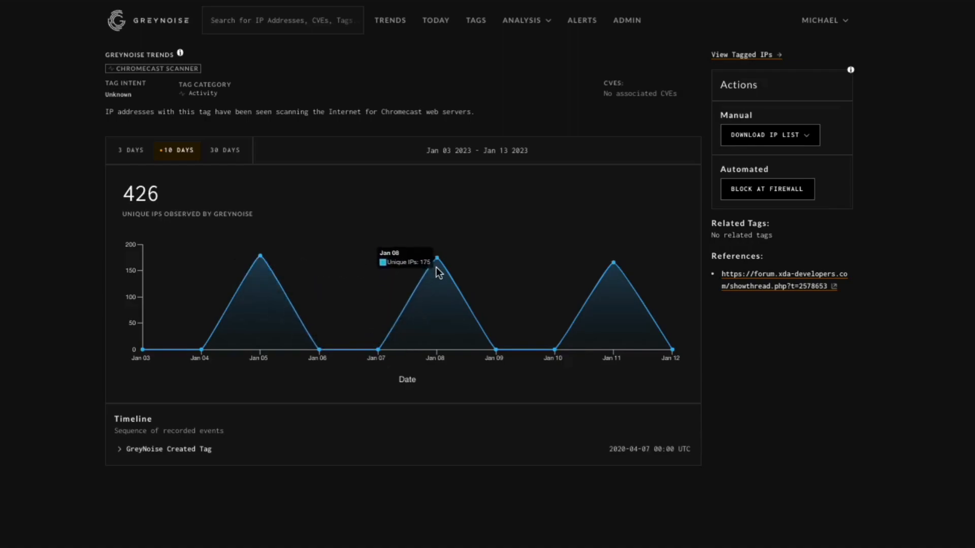
pyautogui.moveTo(617, 280)
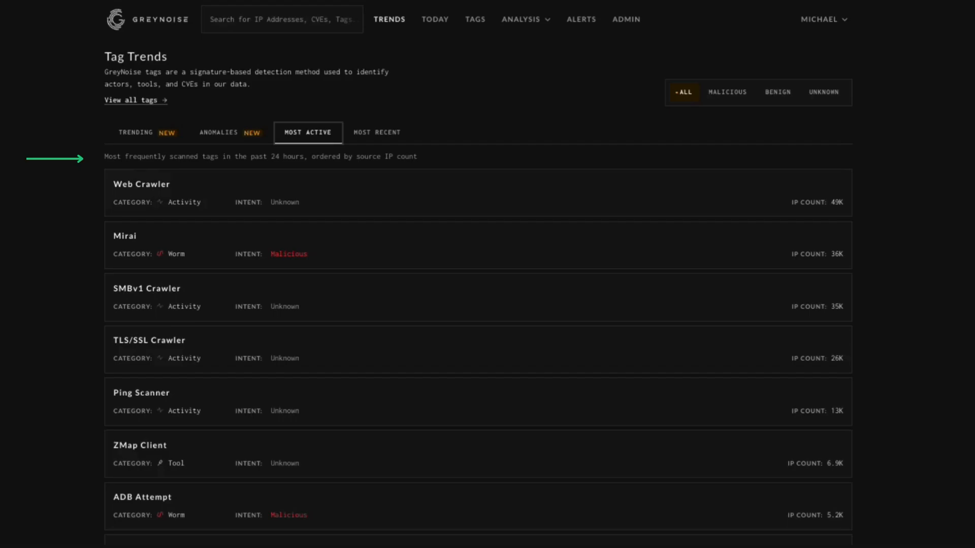
pyautogui.moveTo(241, 122)
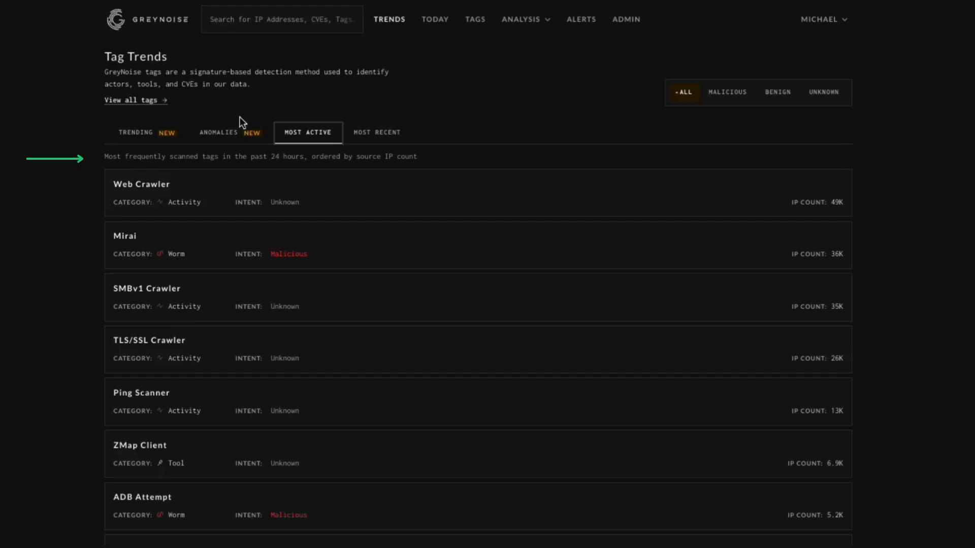
# Step: Show the Most Recent tab, led by Zoho ManageEngine RCE CVE-2022-47966 Attempt
pyautogui.click(377, 132)
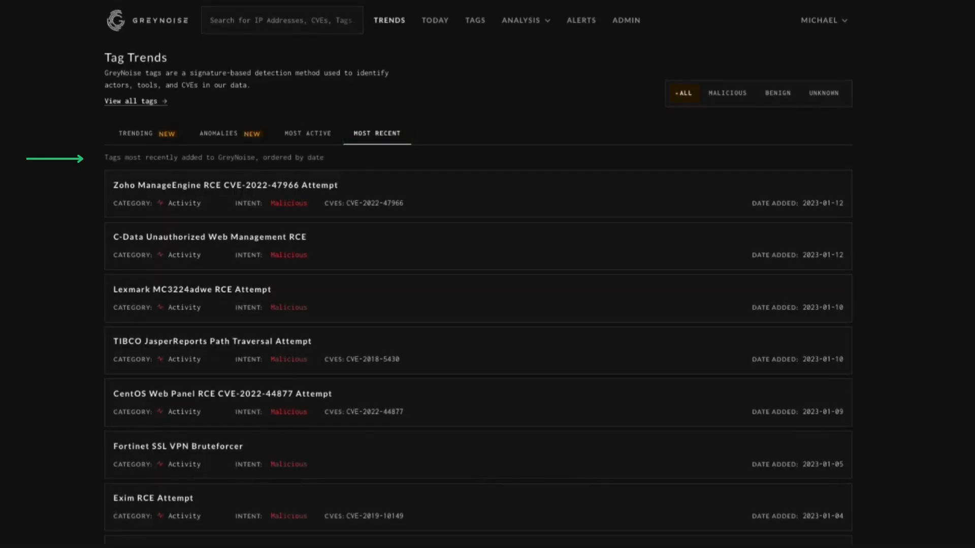